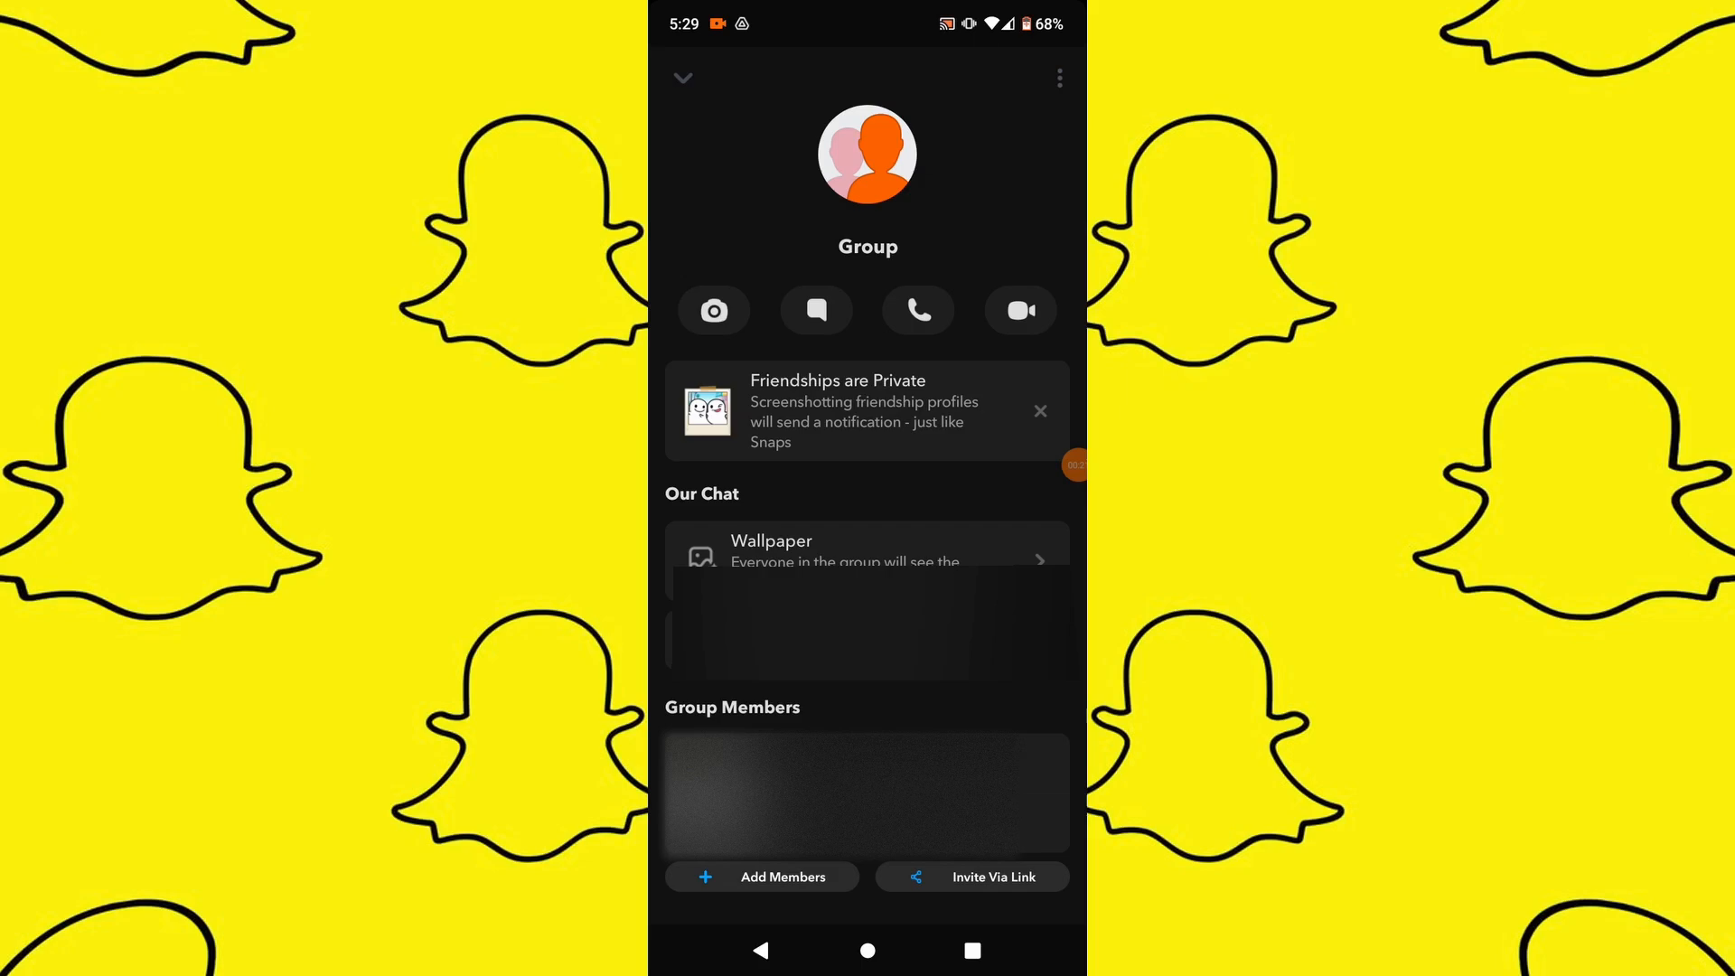
Step: Show the group's options sheet with Leave Group, Edit Group Name and Clear Conversation
left_click(1058, 78)
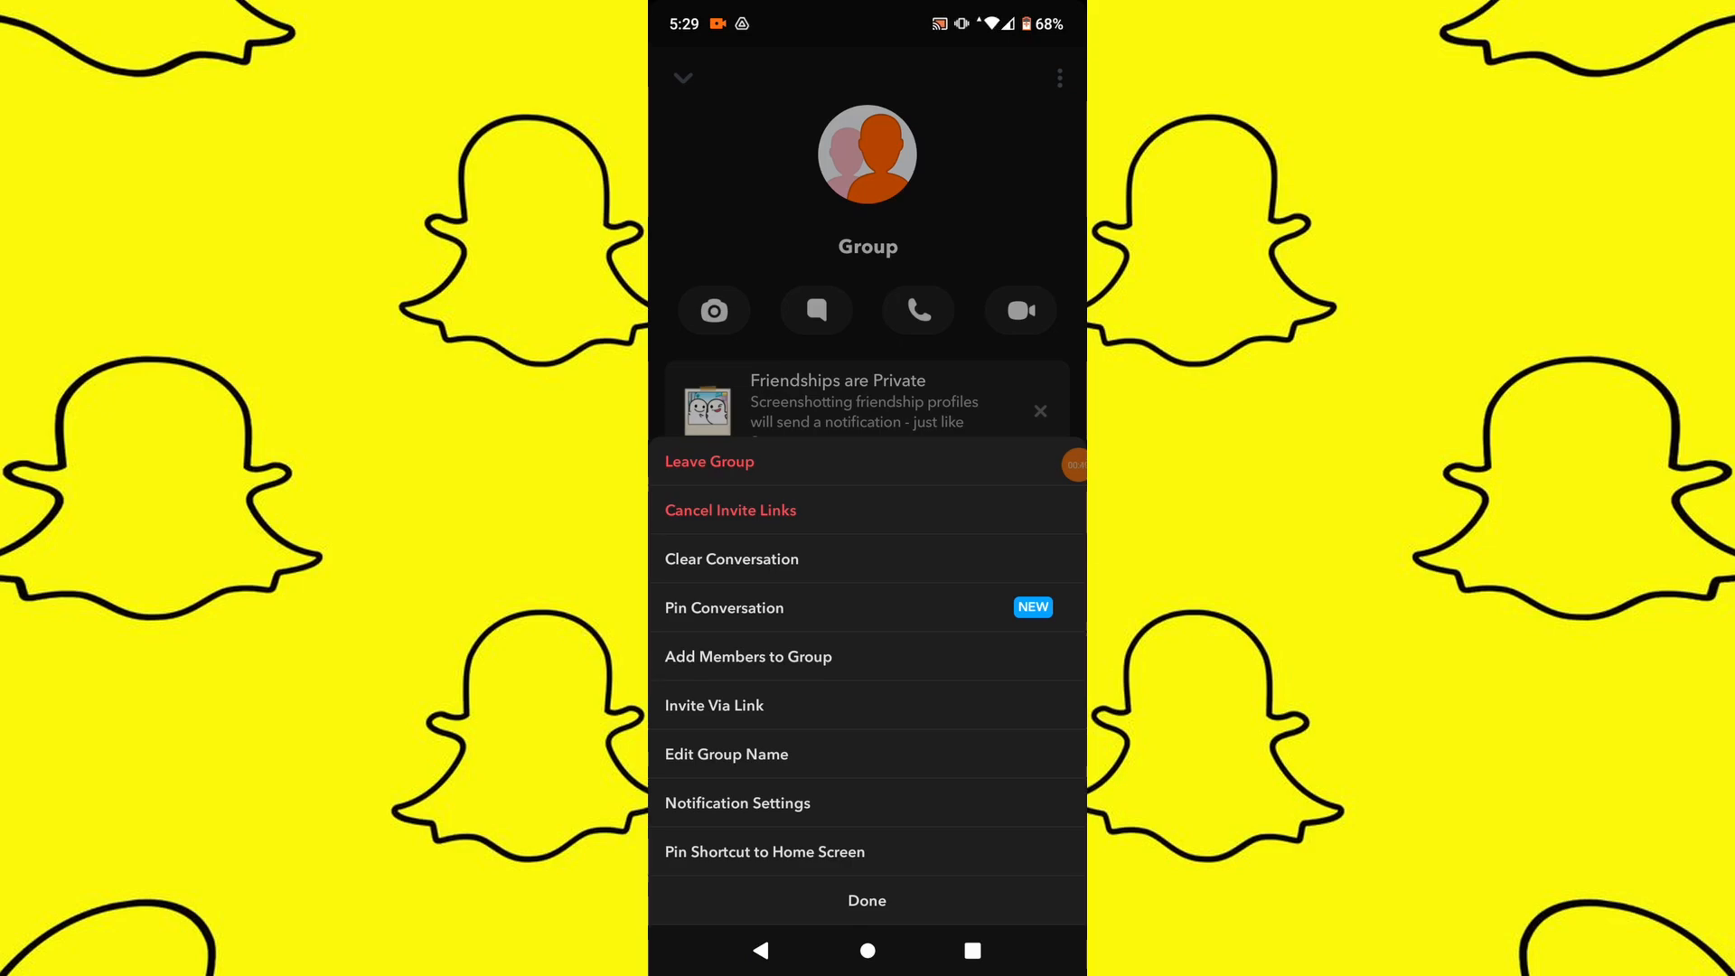
left_click(708, 461)
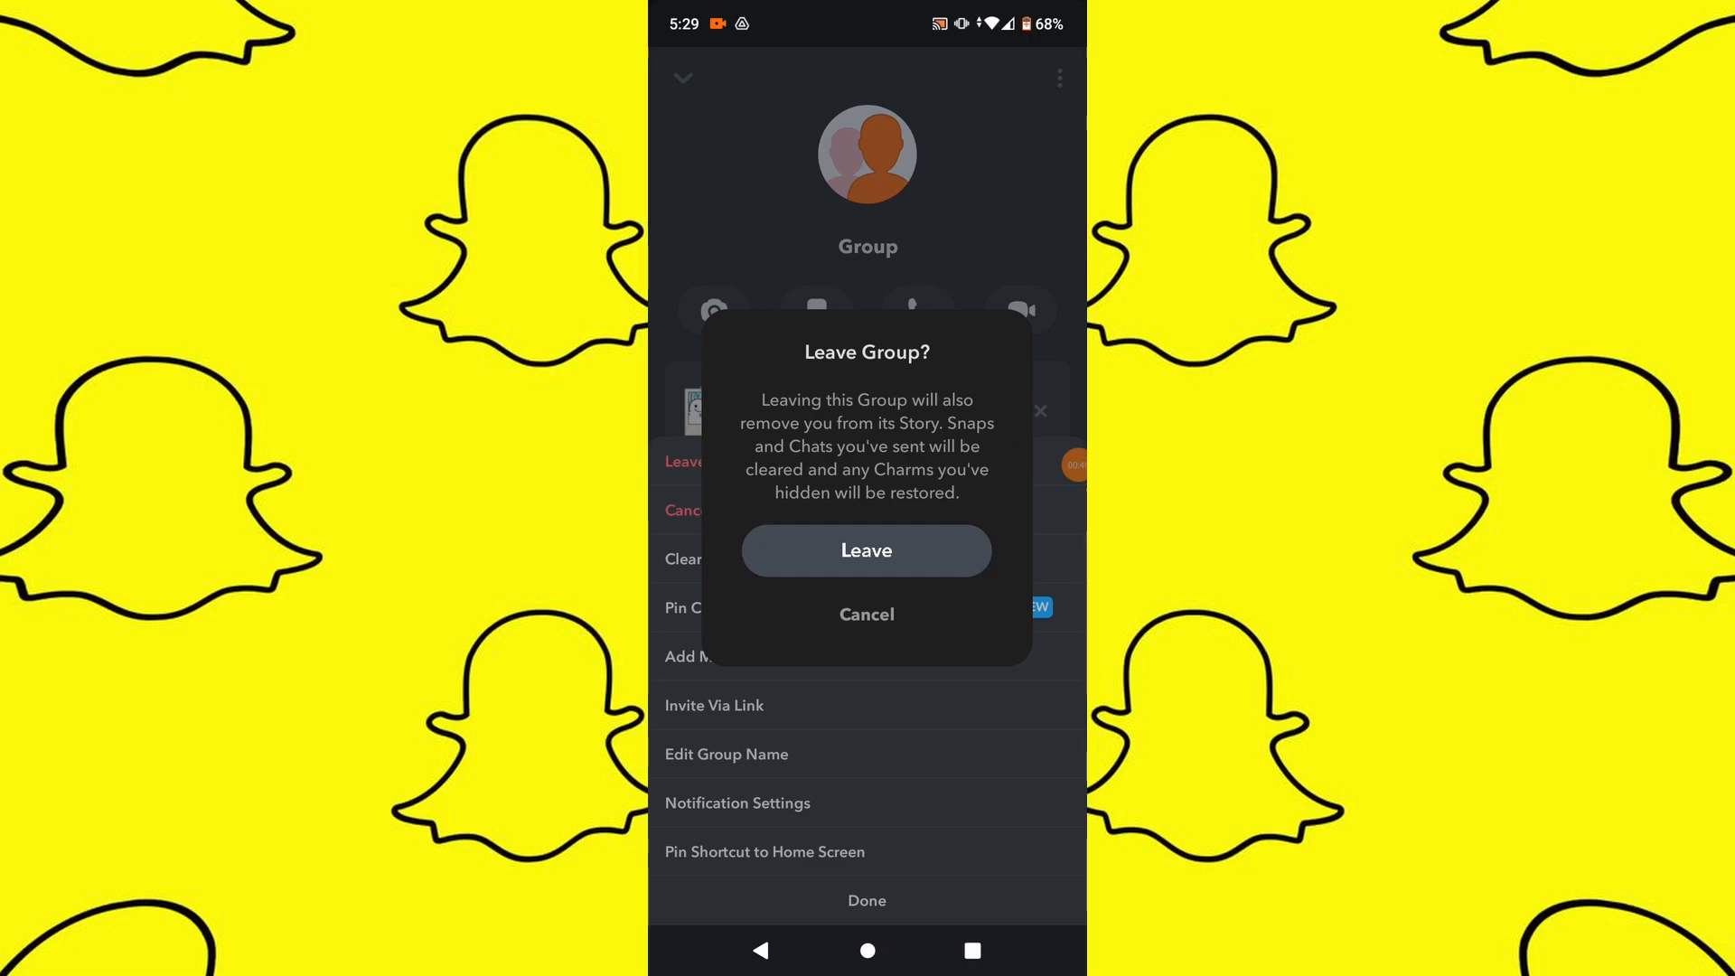
left_click(866, 615)
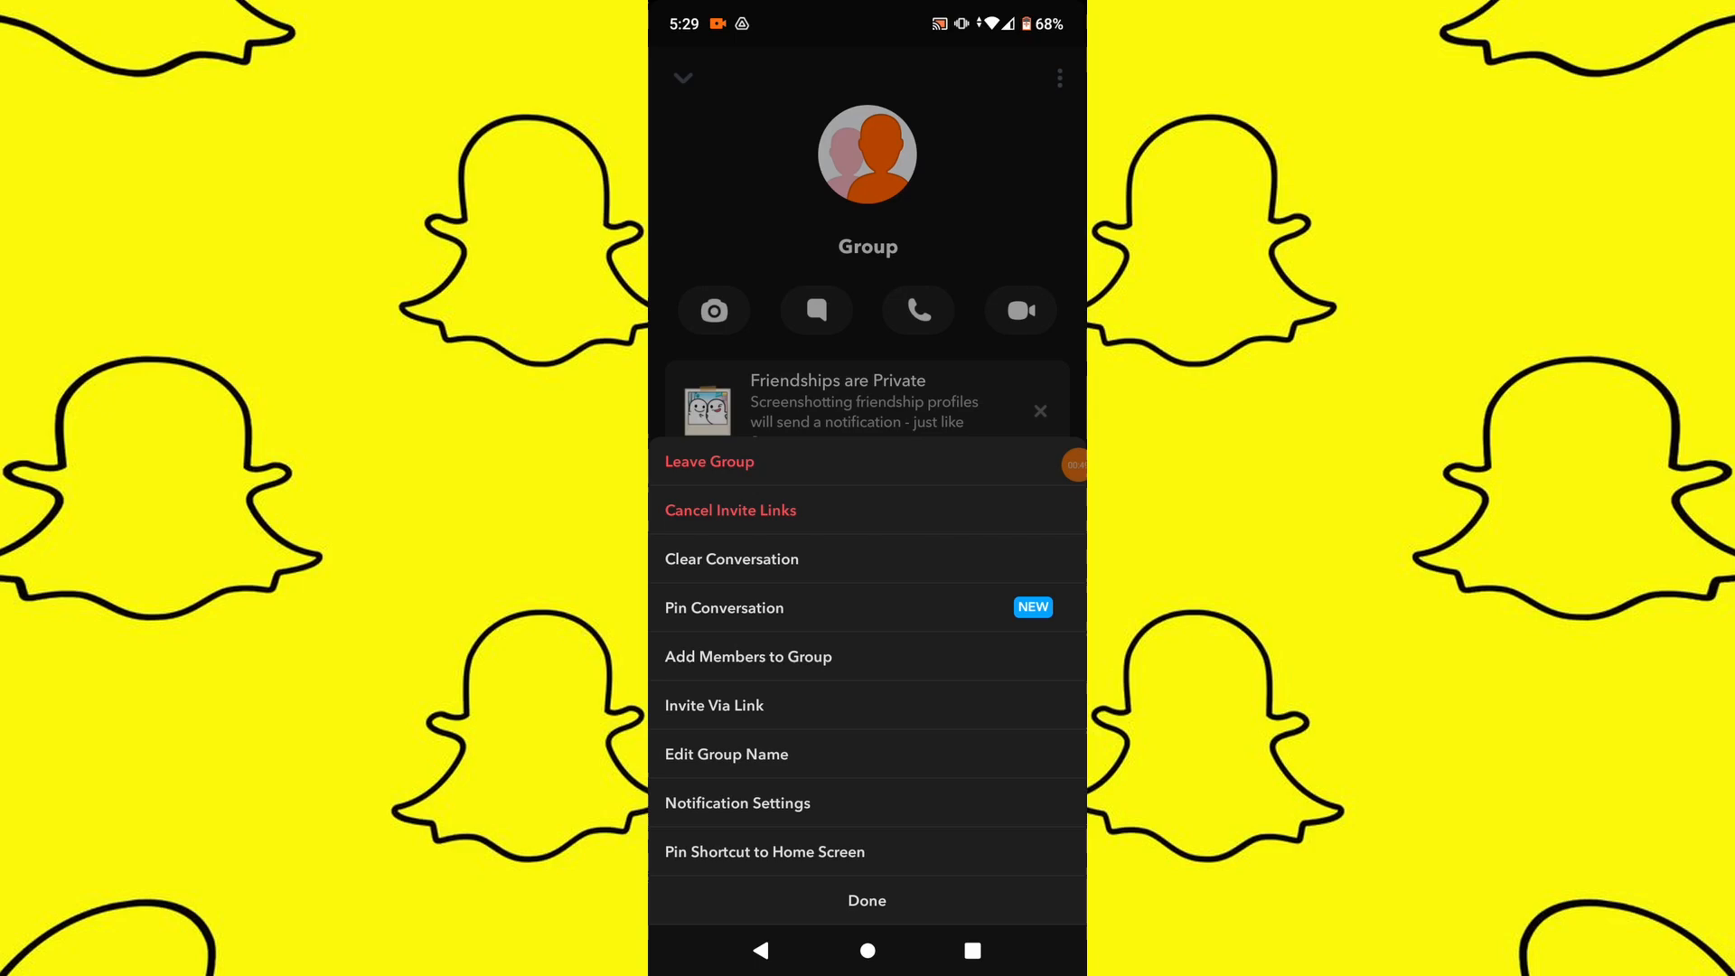